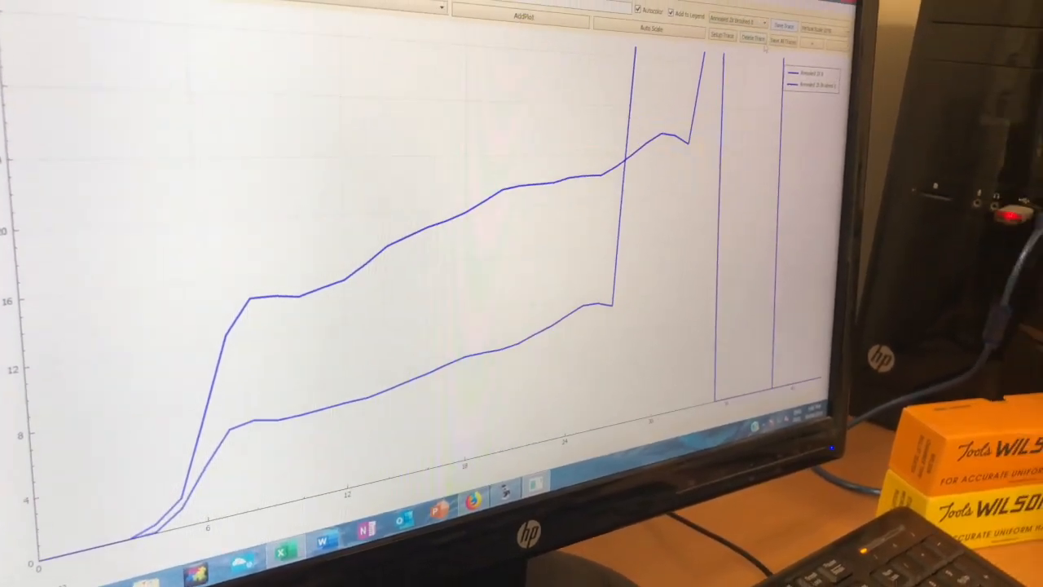
Name the latest trace 'Annealed 3X Brushed' and show it in the legend
{"action": "left_click", "coordinate": [724, 36]}
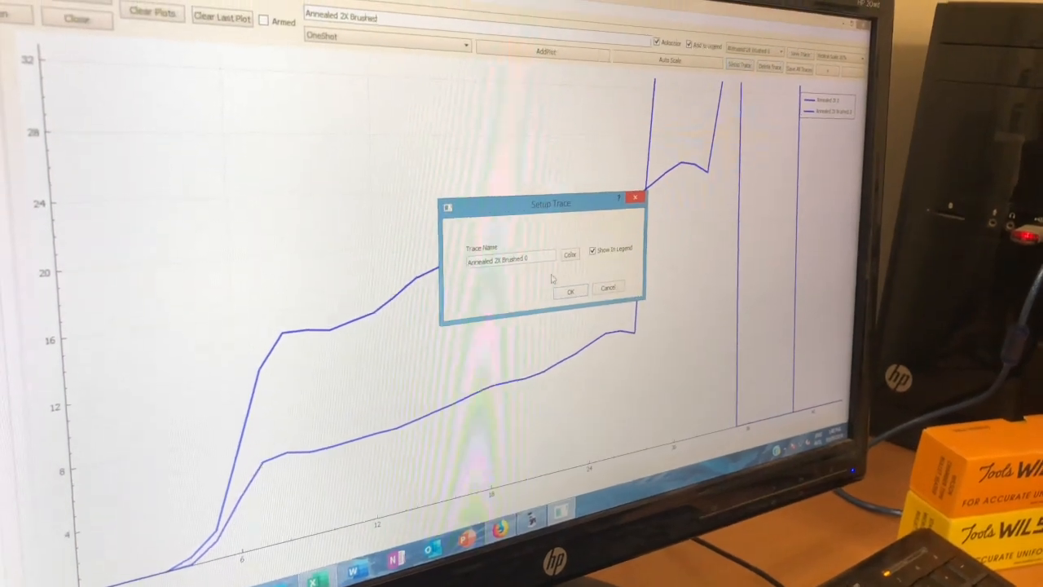
{"action": "left_click", "coordinate": [569, 254]}
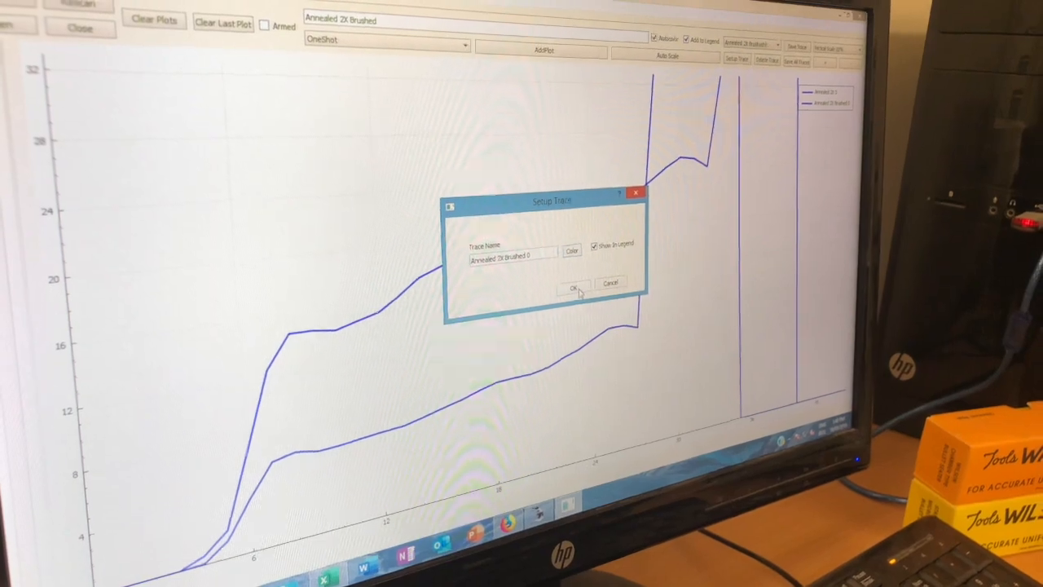
{"action": "left_click", "coordinate": [572, 290]}
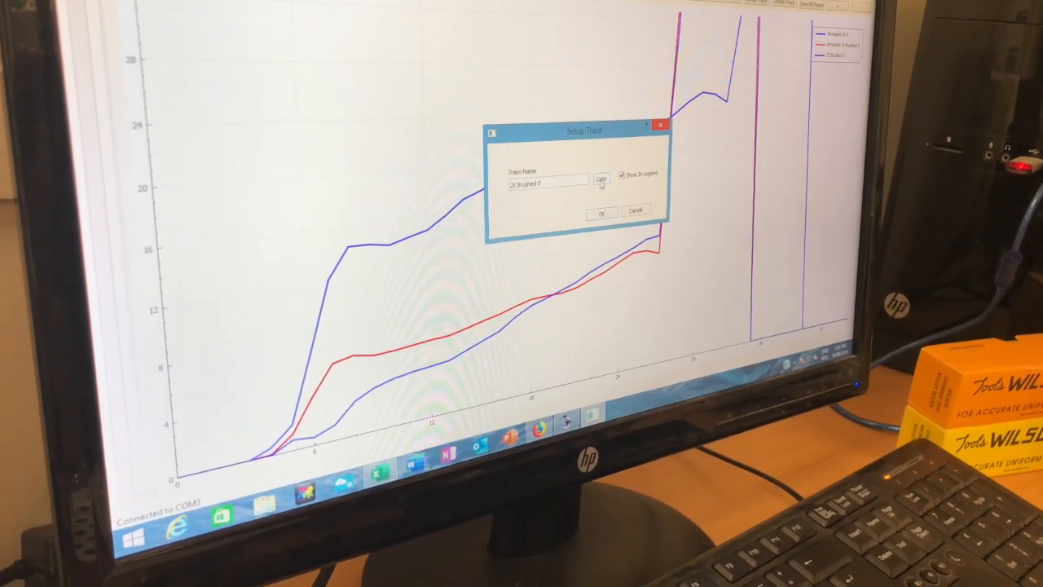
Give the third trace an orange colour and confirm its settings
{"action": "left_click", "coordinate": [602, 177]}
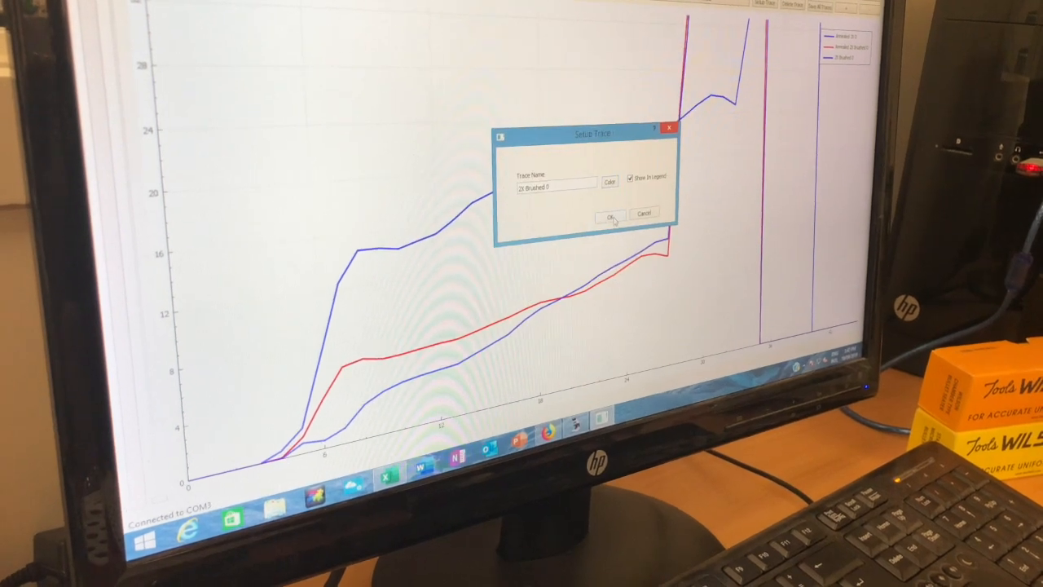
{"action": "left_click", "coordinate": [613, 215]}
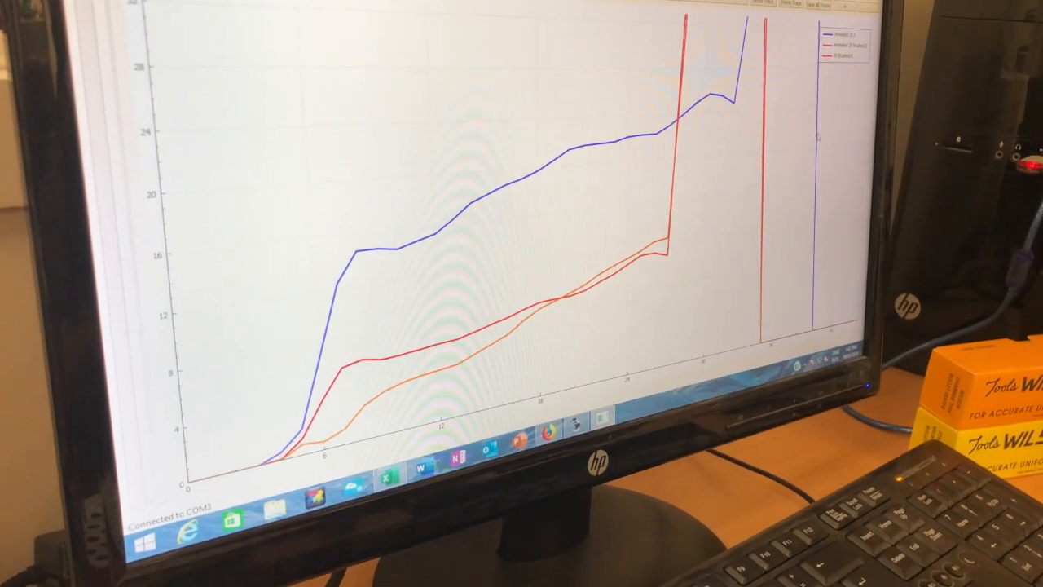